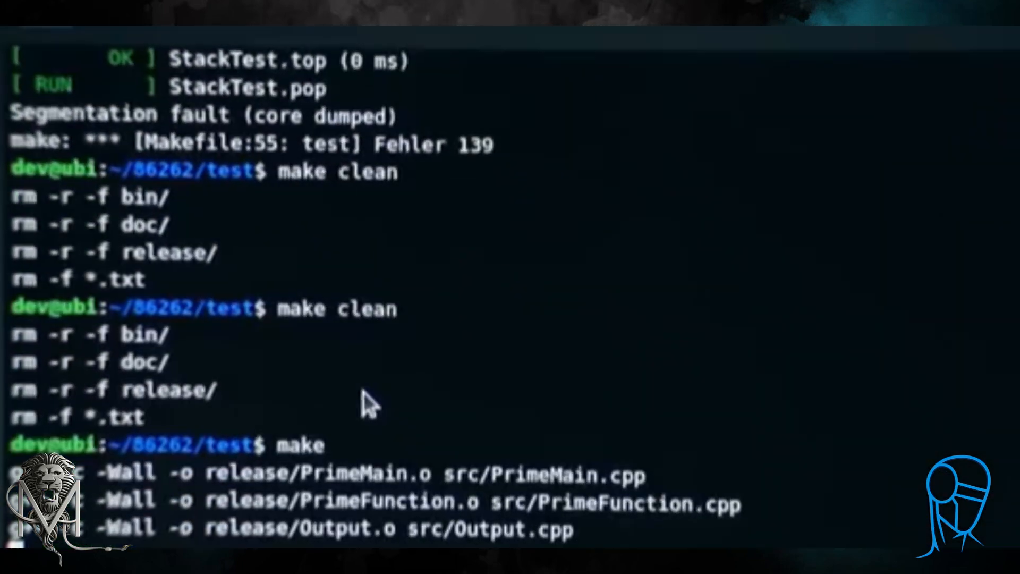
pyautogui.scroll(-3)
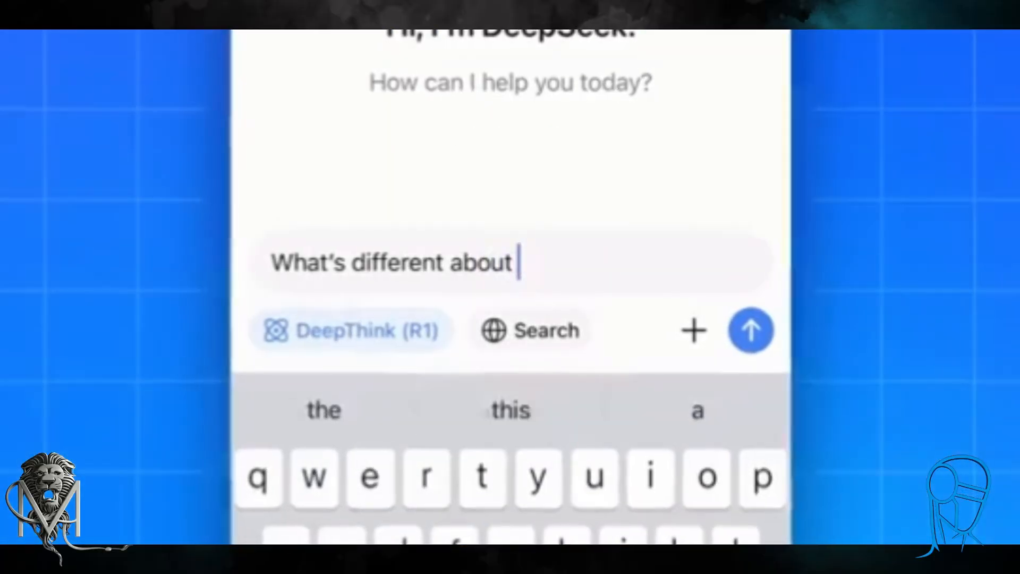
pyautogui.write('DeepSeek?')
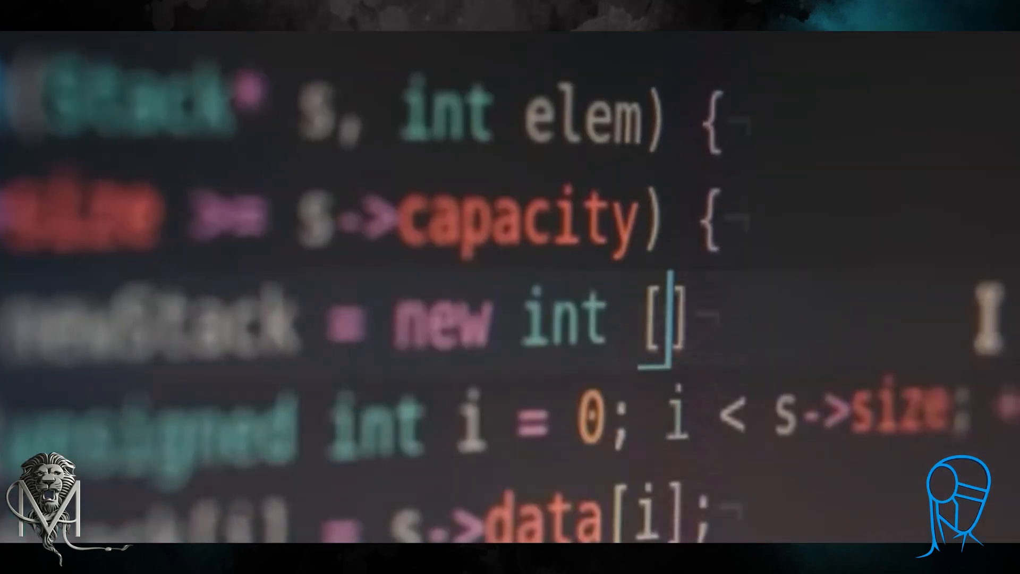
pyautogui.write('(s->size)')
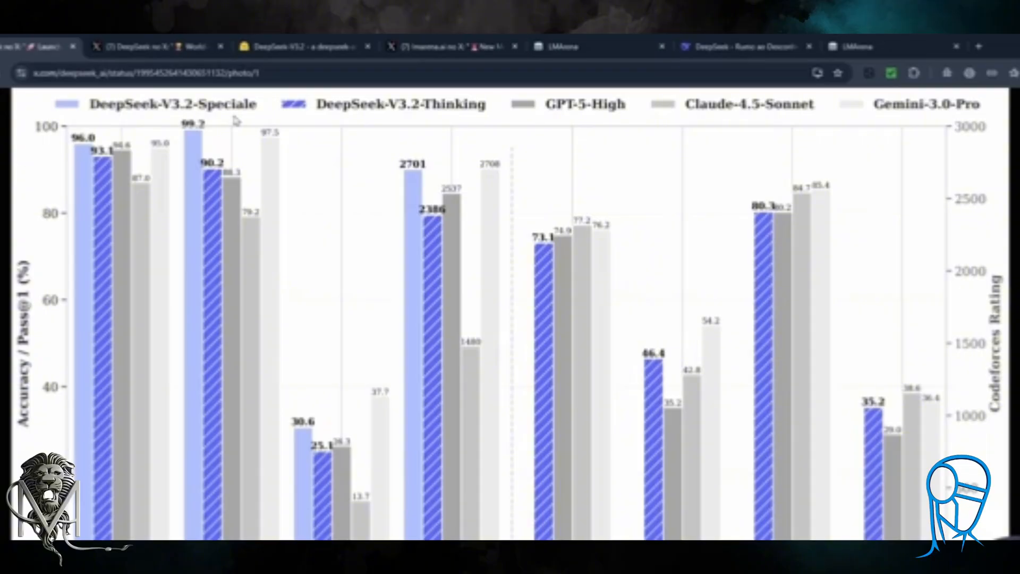
pyautogui.moveTo(229, 296)
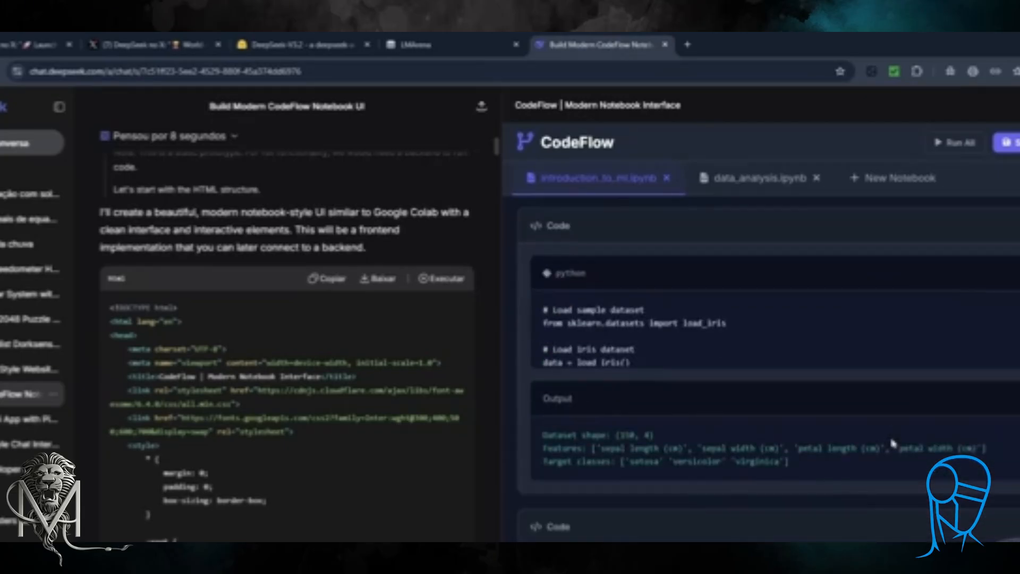
pyautogui.moveTo(667, 345)
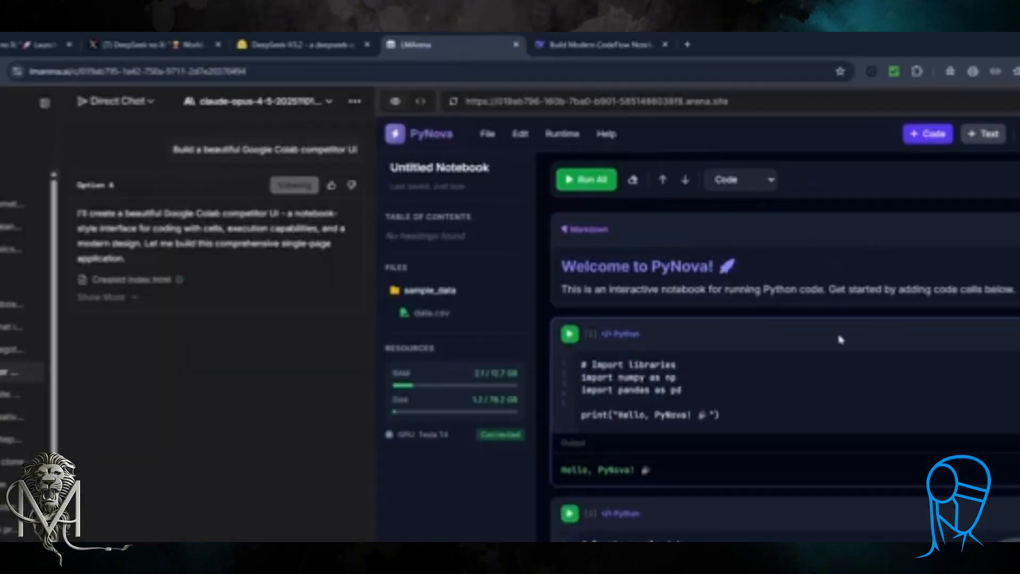
pyautogui.scroll(-3)
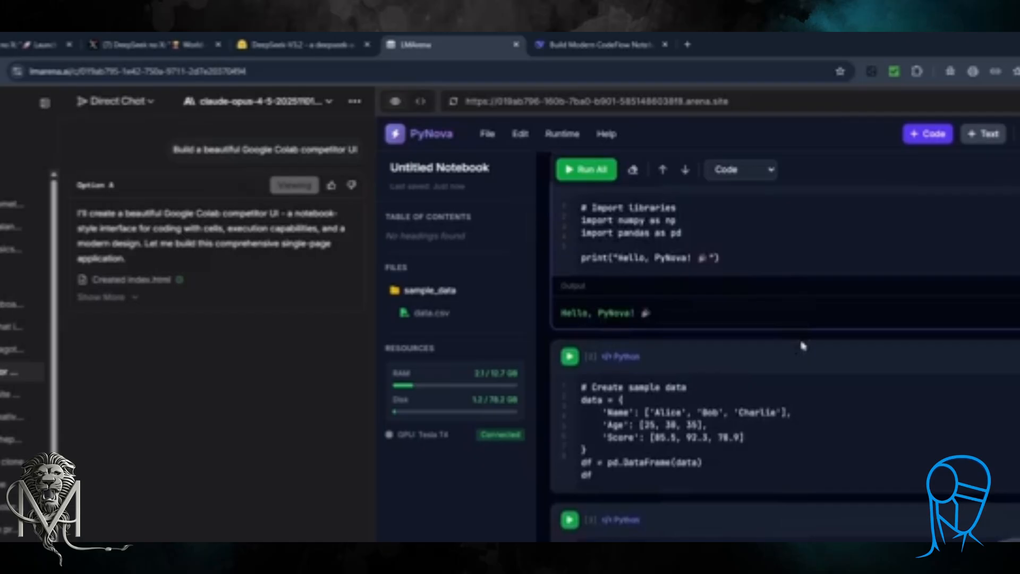